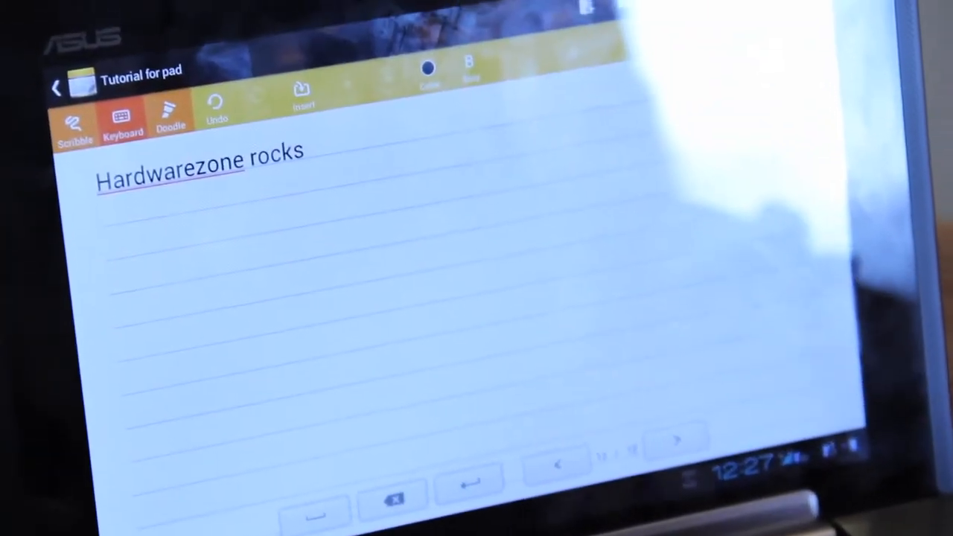
text(!!!!!!!!)
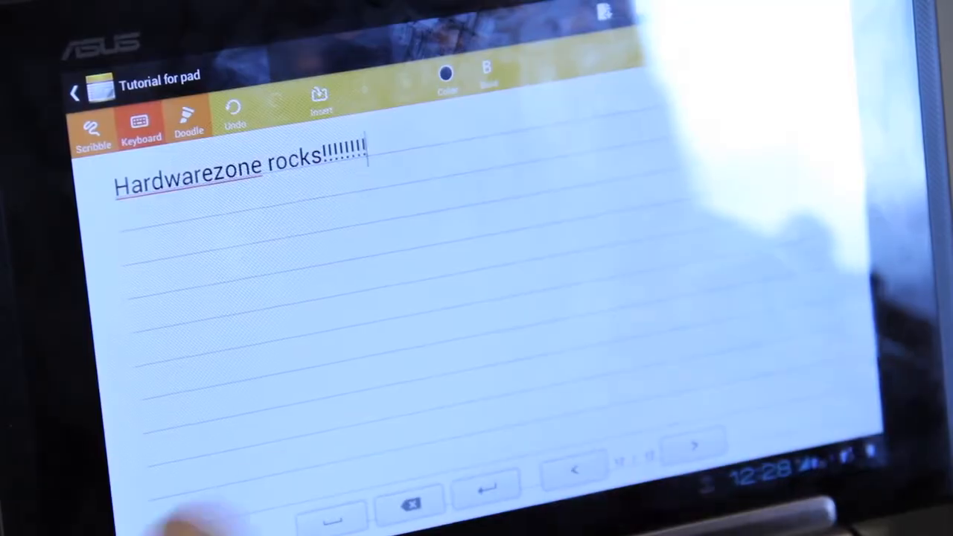